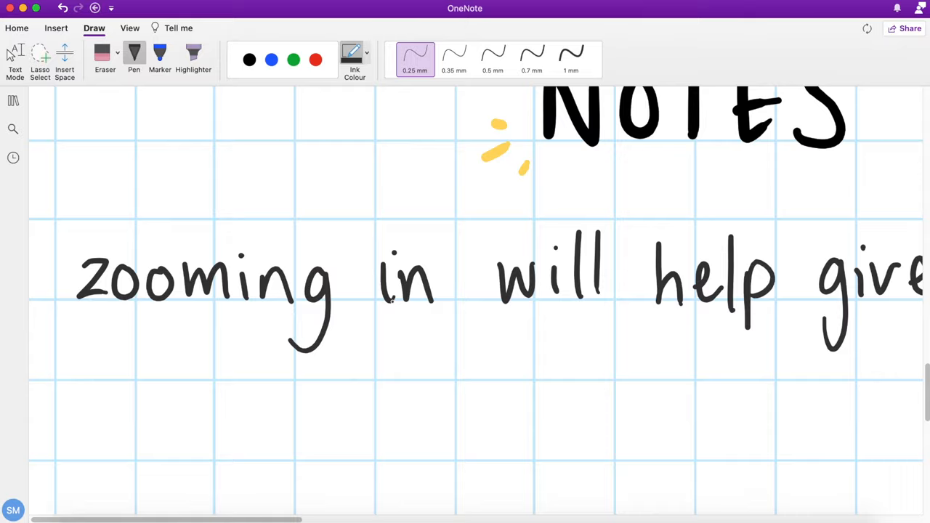
{"action": "scroll", "scroll_direction": "down", "scroll_amount": 3}
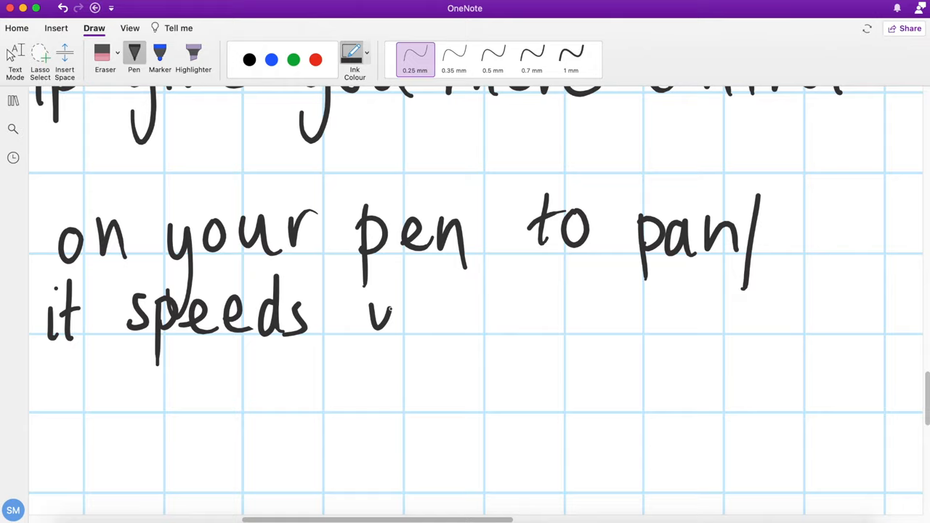